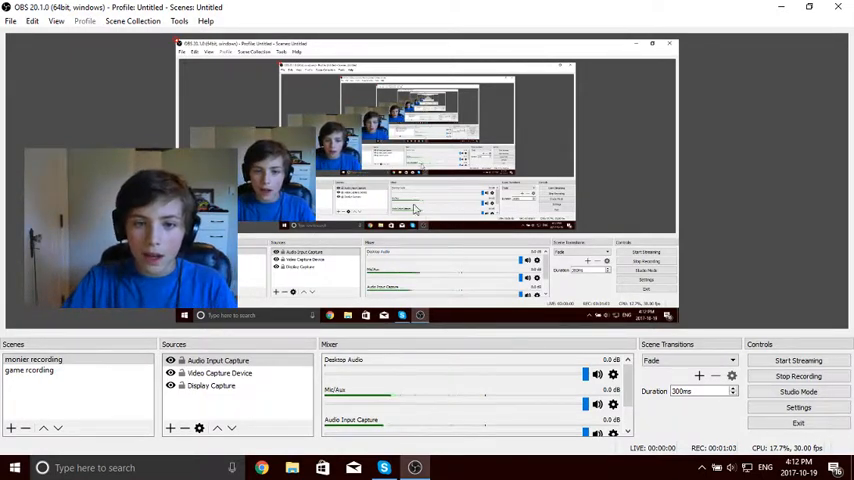
mouse_move(768, 350)
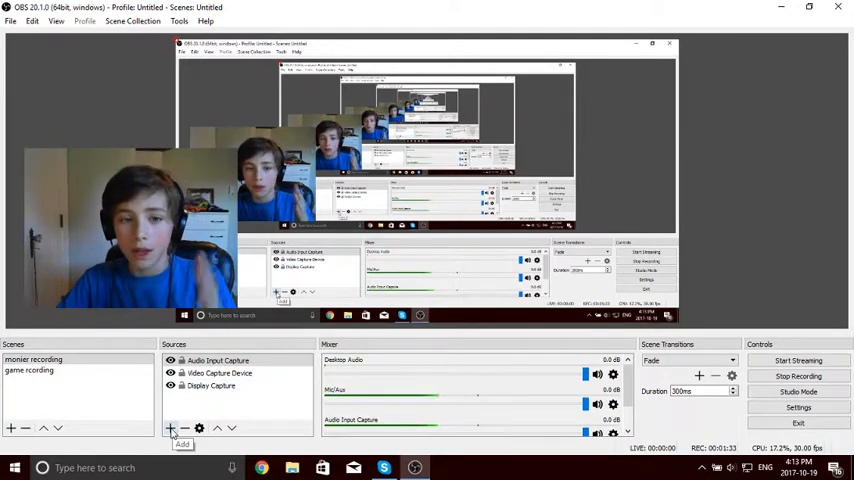
Add a Game Capture source named 'Game Capture 2' from the Sources list
left_click(14, 467)
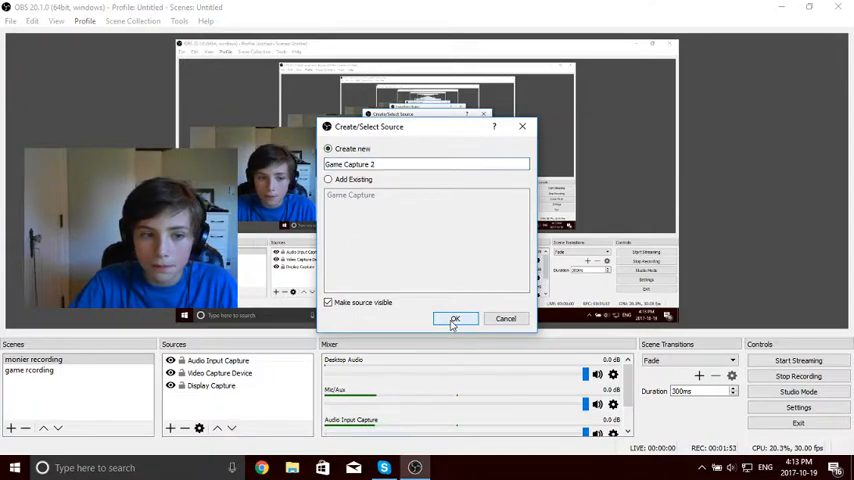
left_click(454, 318)
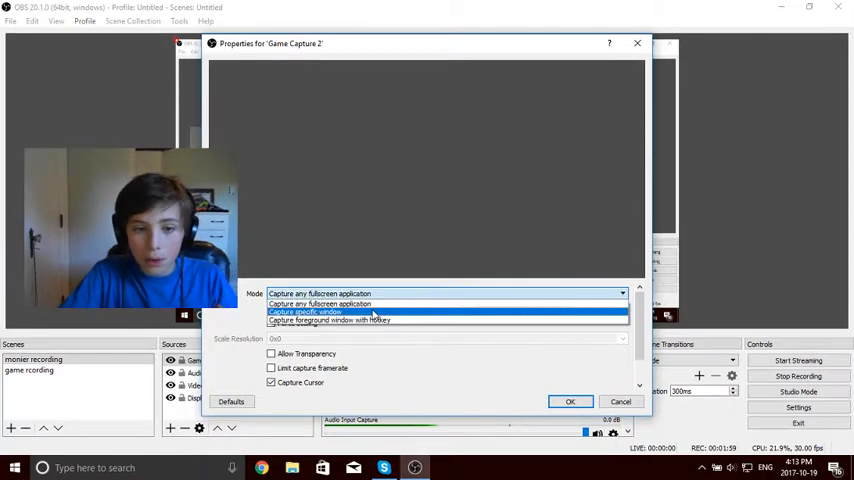
Switch Game Capture 2 mode to Capture specific window, then close its properties discarding changes
left_click(305, 311)
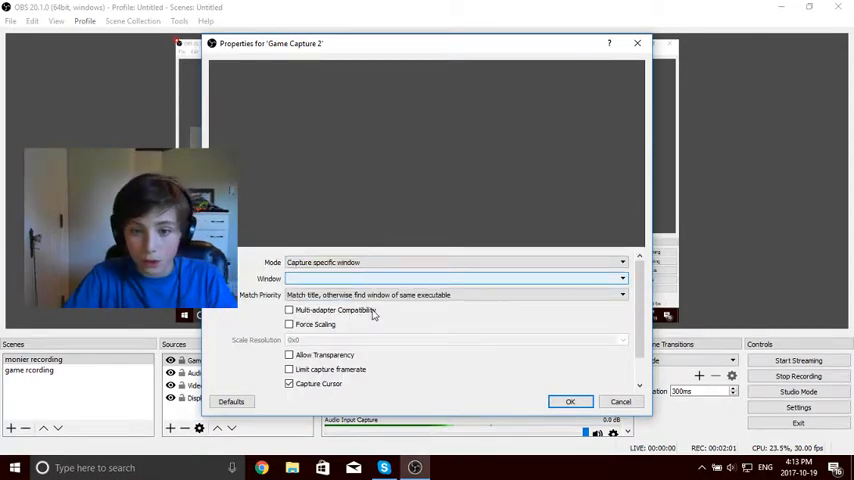
left_click(622, 278)
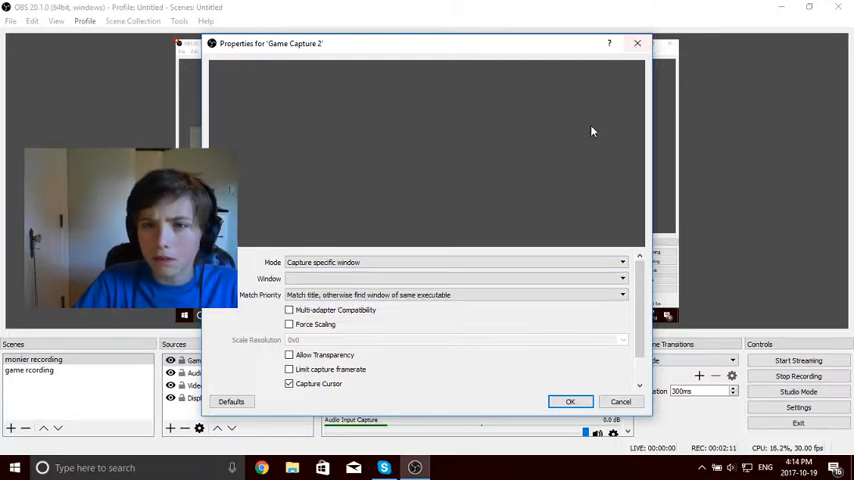
left_click(637, 43)
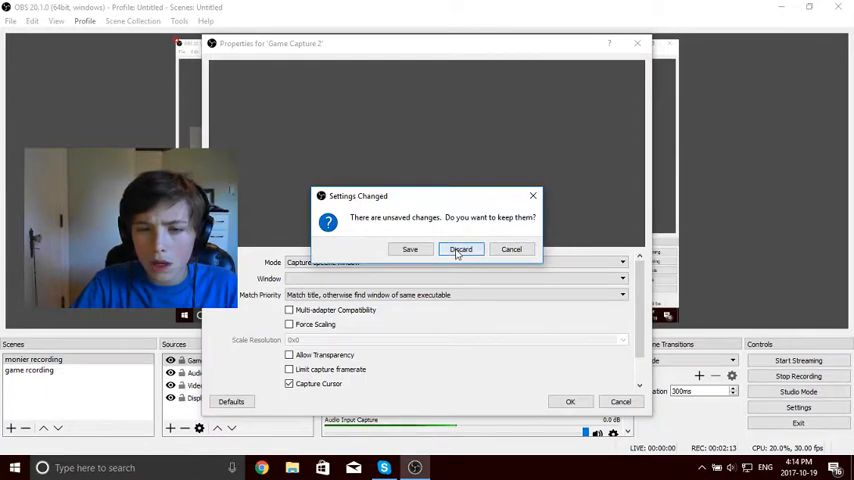
left_click(460, 249)
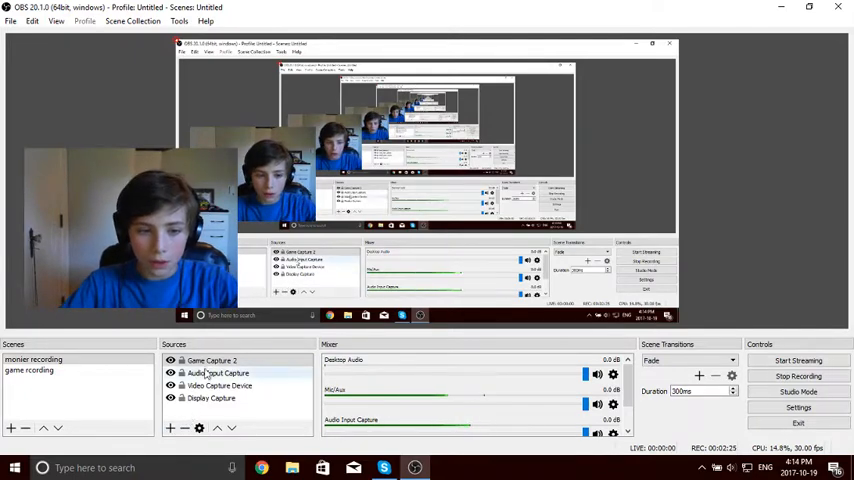
Reopen Game Capture 2 properties, set Mode to Capture specific window, and confirm with OK
double_click(211, 360)
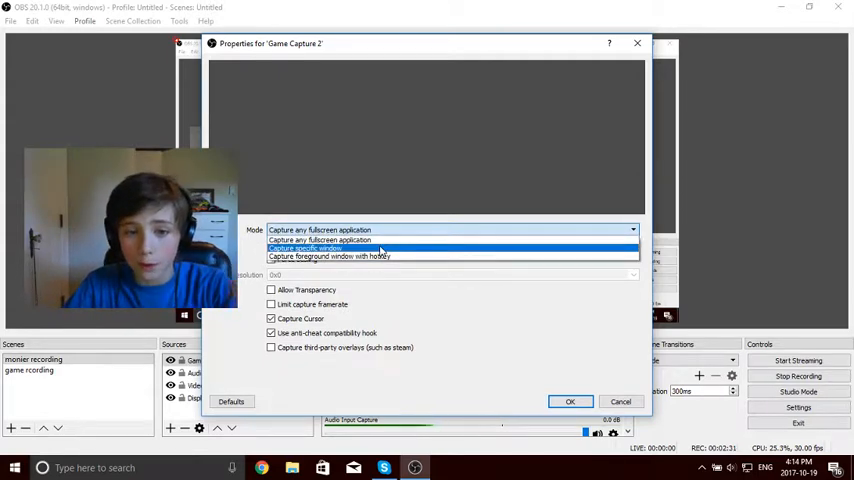
left_click(304, 248)
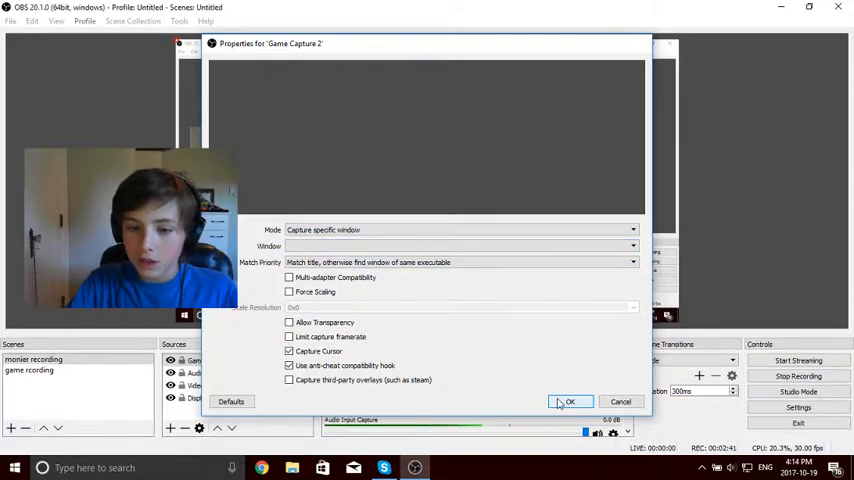
left_click(569, 401)
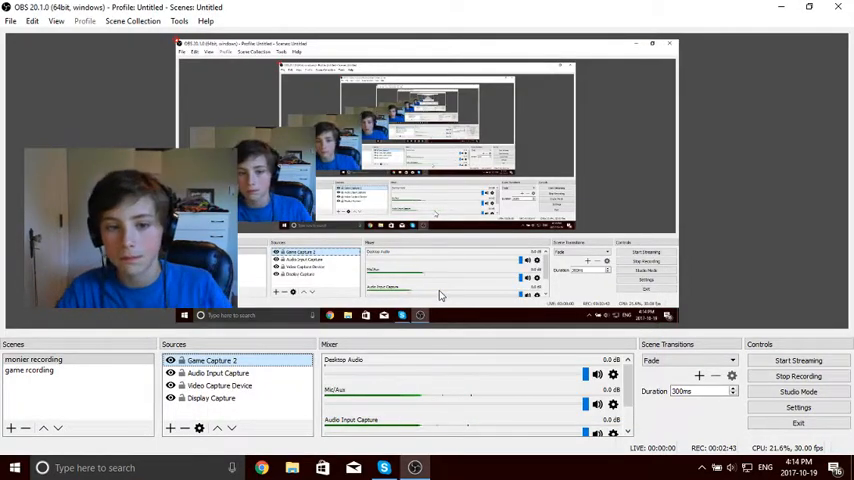